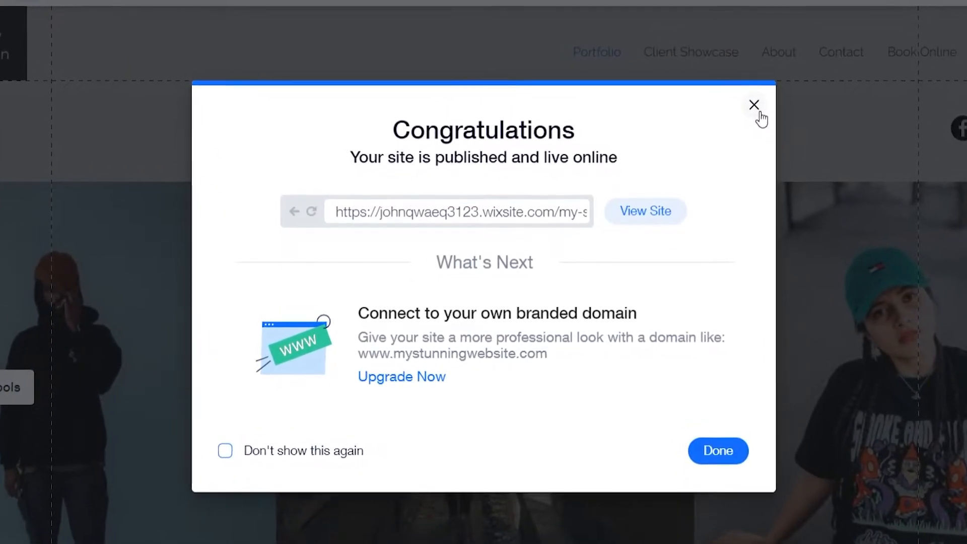
- Dismiss the site-published congratulations message to return to the Portfolio page
left_click(753, 105)
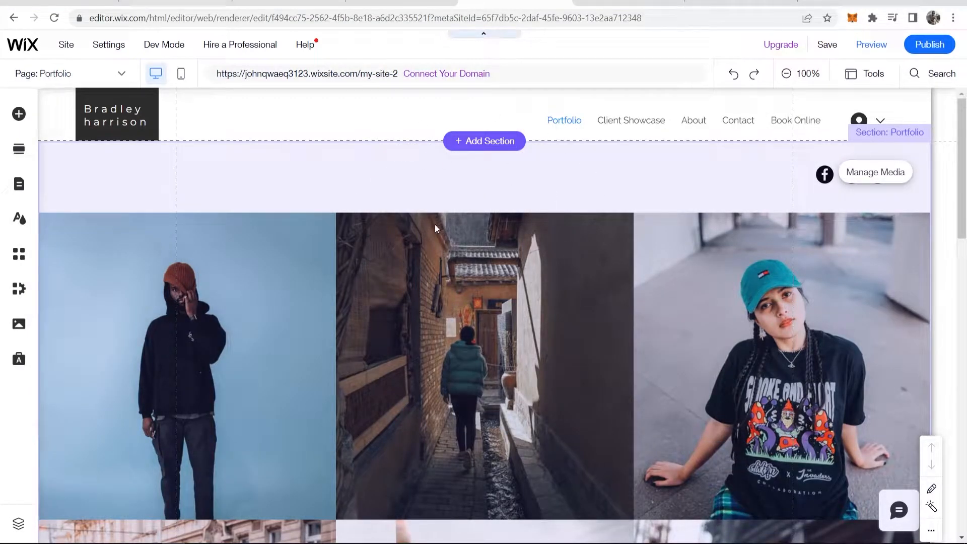
- Go to the My Site 2 dashboard and browse its recently opened sites list
left_click(22, 44)
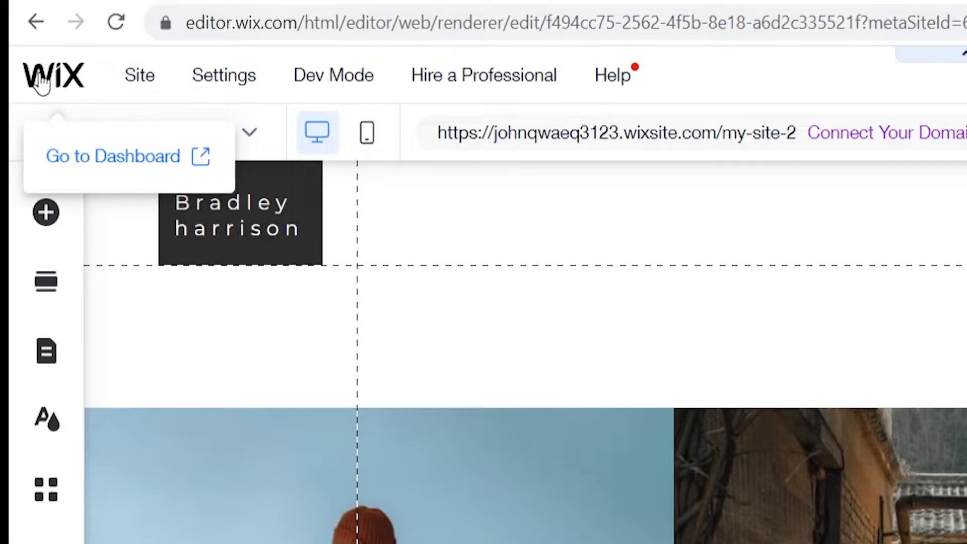
left_click(113, 156)
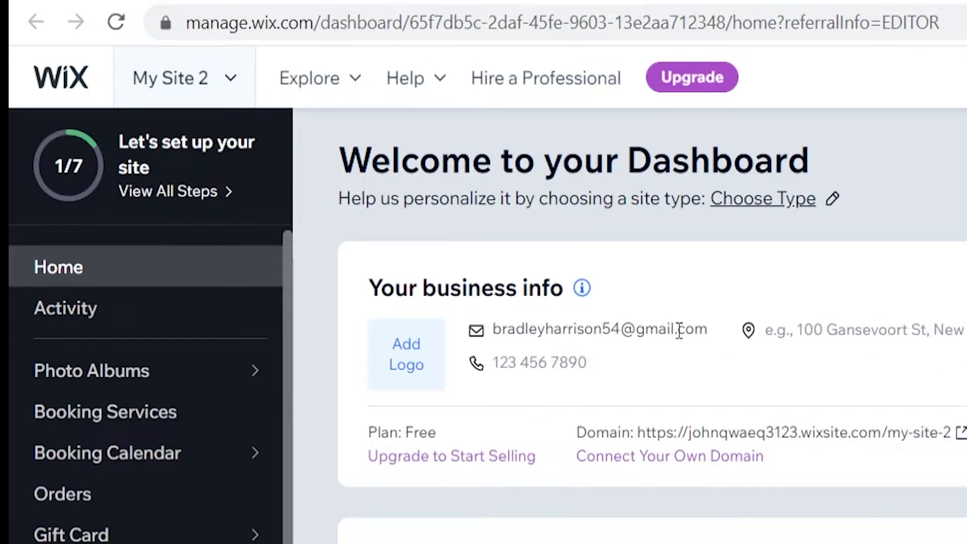
left_click(182, 78)
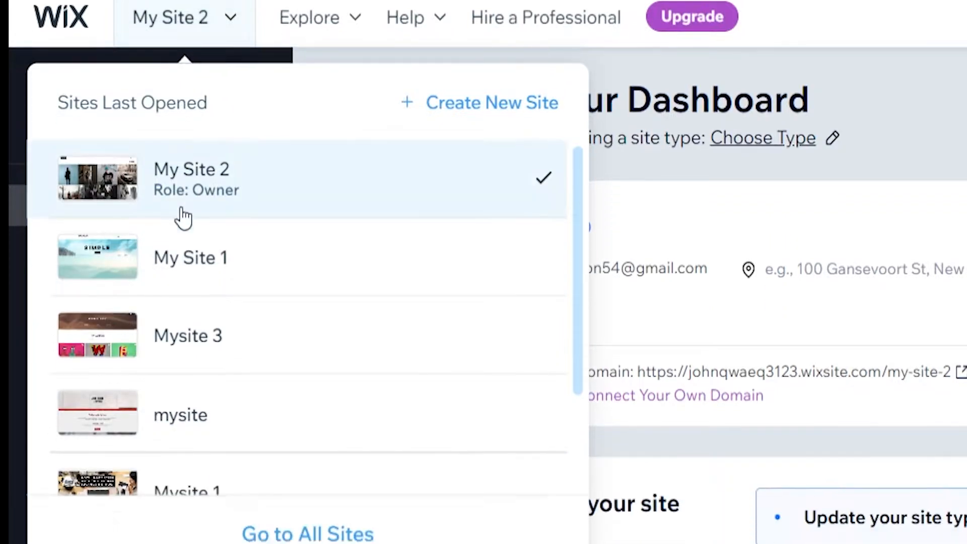
scroll("down", 3)
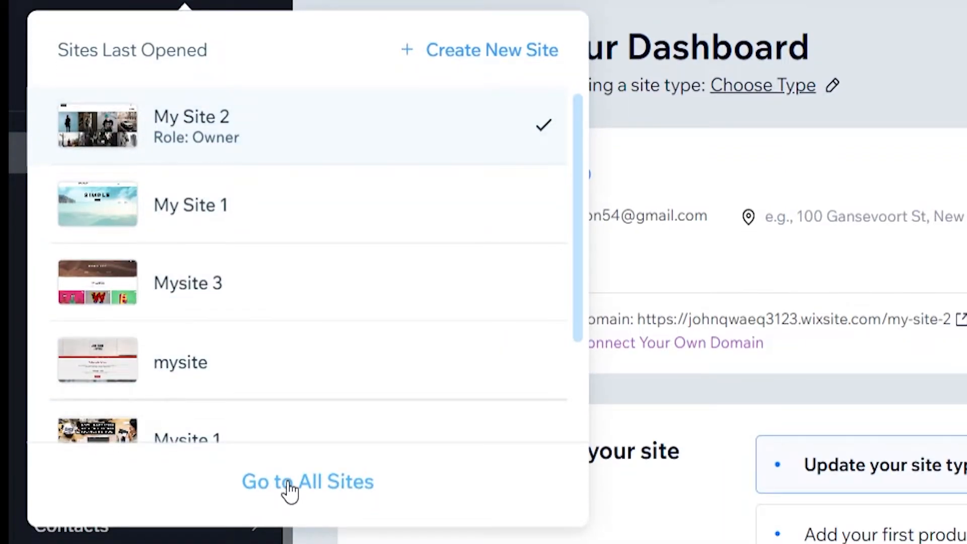
- From All Sites, start moving My Site 2 to Trash via its Site Actions
left_click(308, 482)
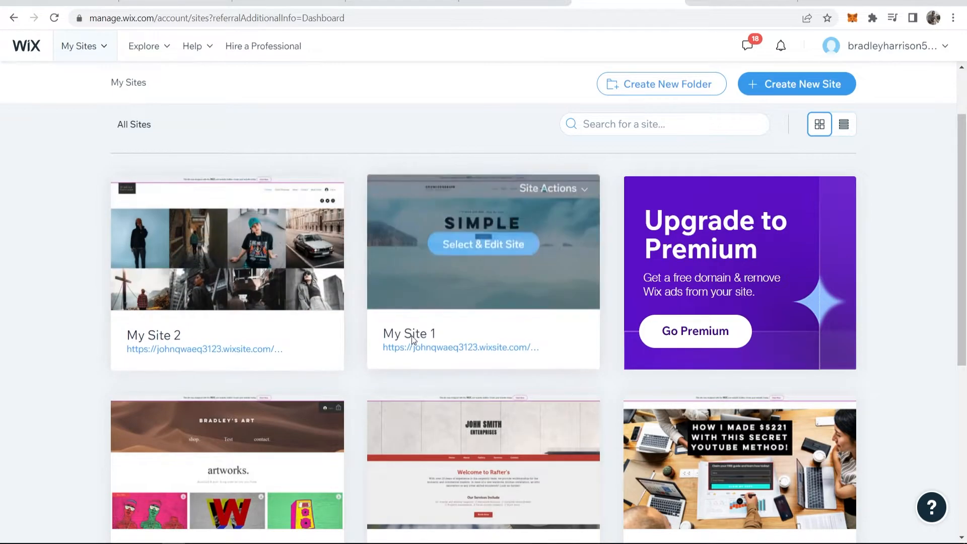
mouse_move(354, 357)
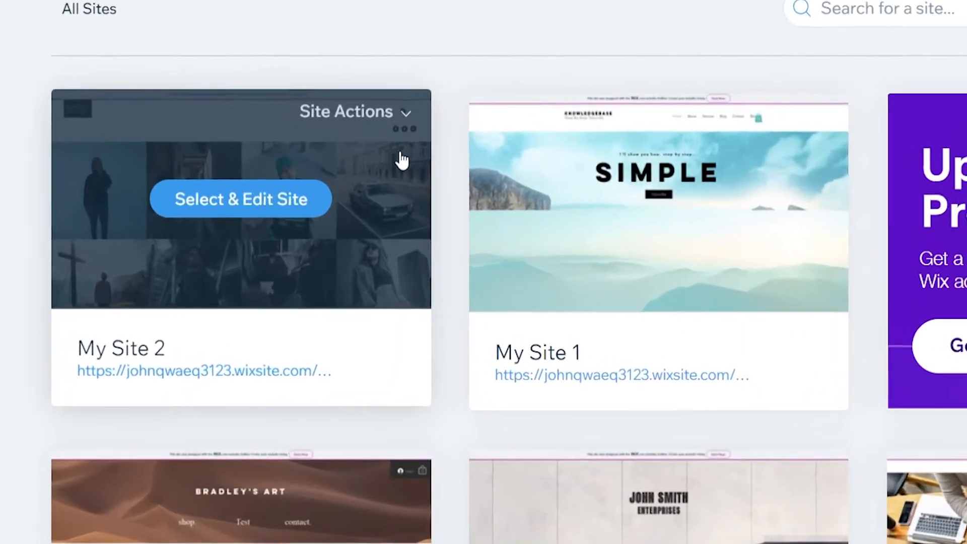
left_click(354, 112)
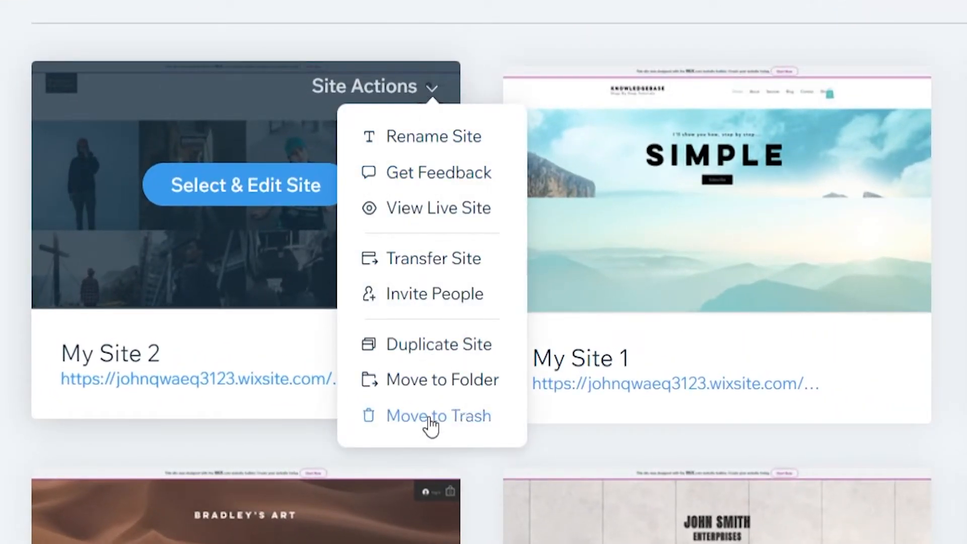
left_click(438, 415)
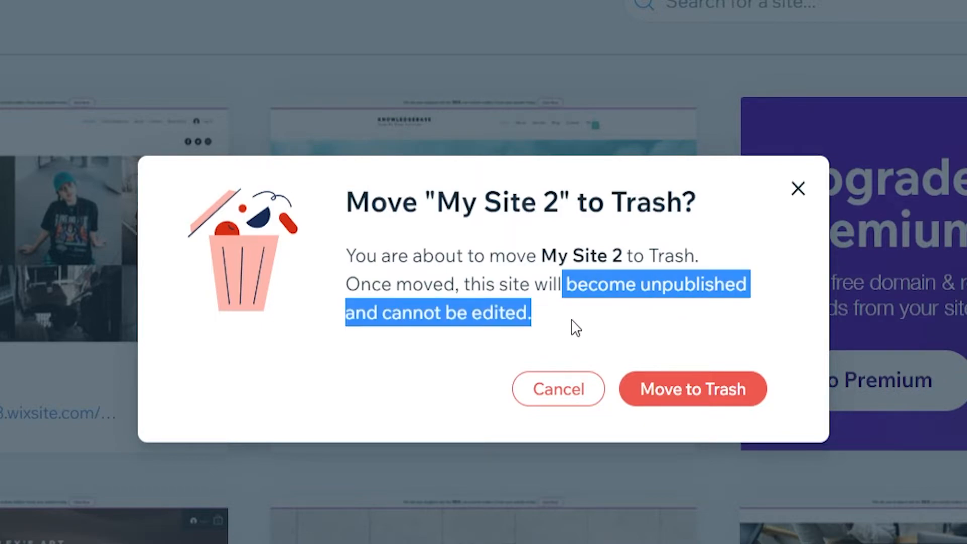
- Confirm moving My Site 2 to Trash and go to the Trash page
left_click(692, 388)
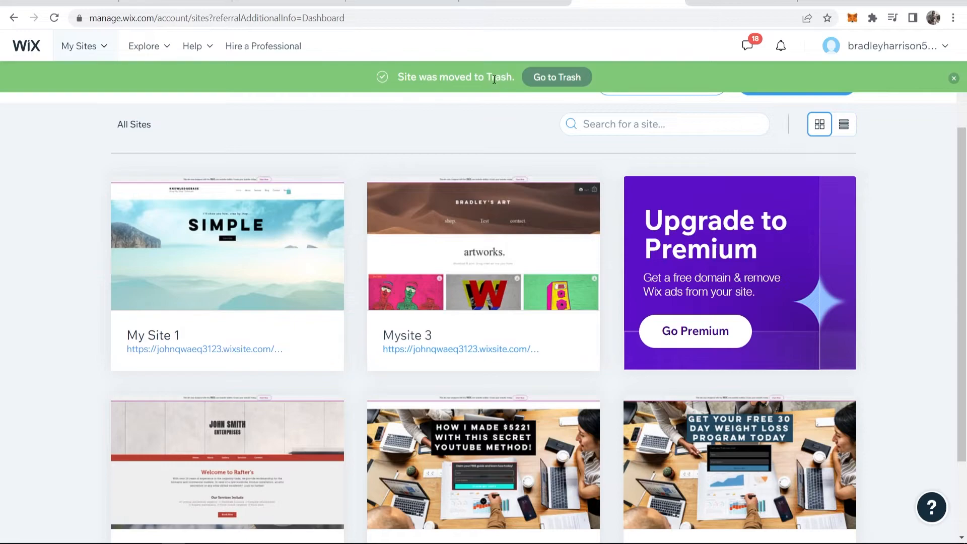
left_click(555, 77)
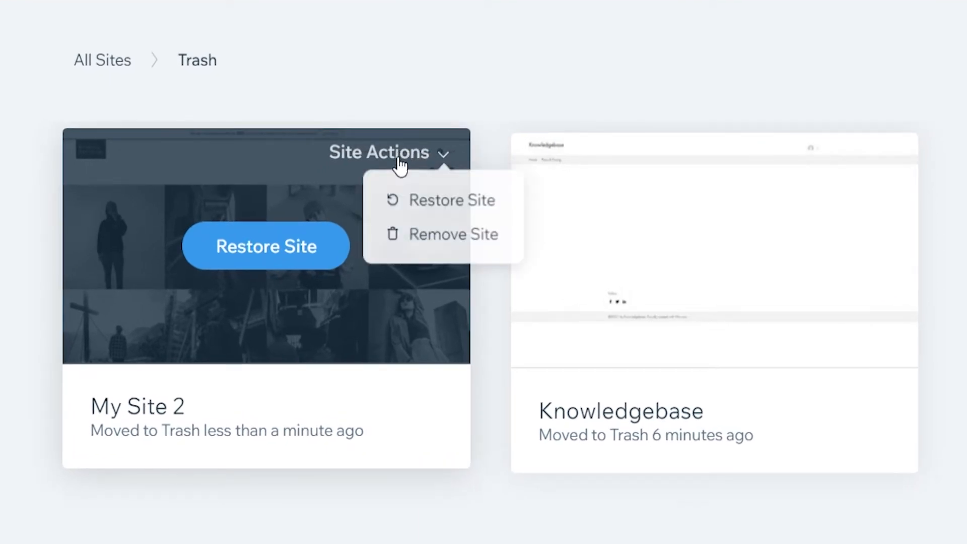
mouse_move(419, 241)
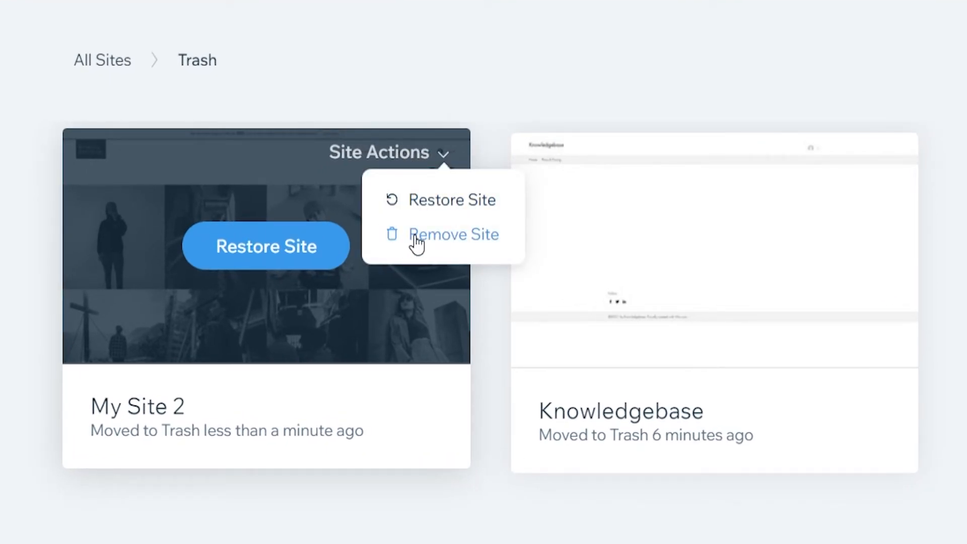